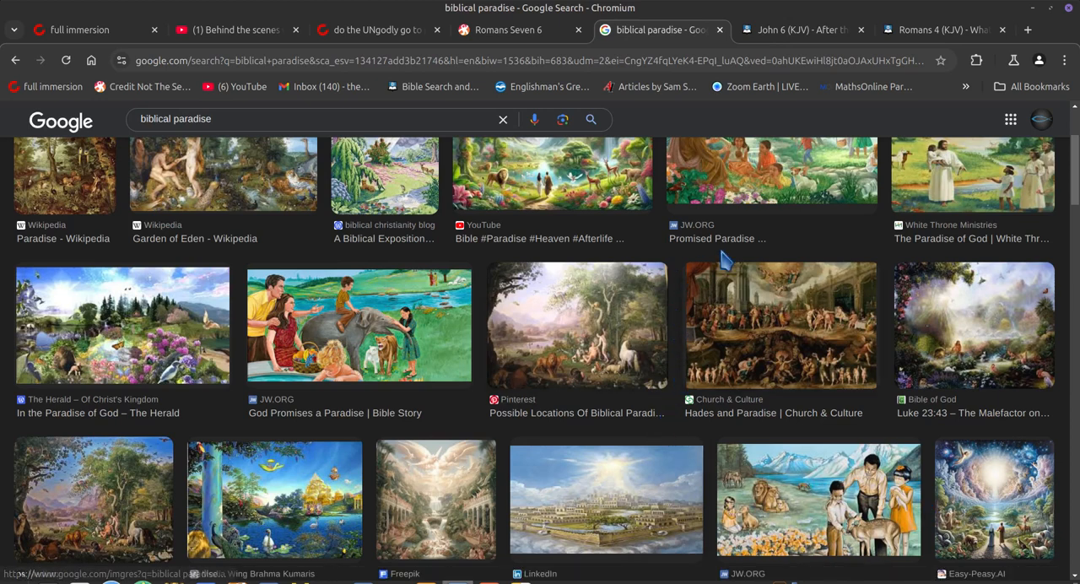
mouse_move(795, 225)
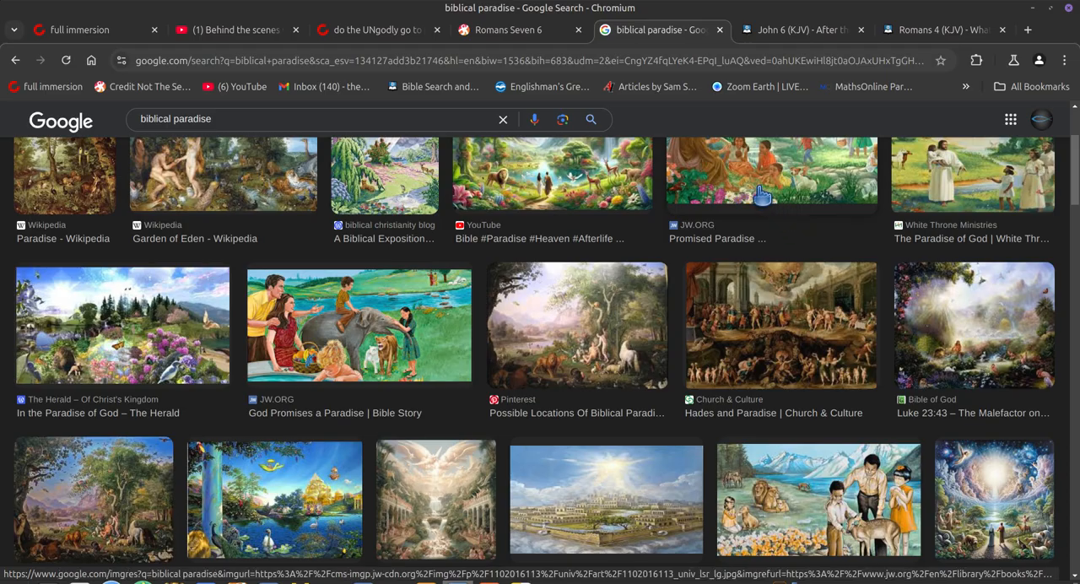
mouse_move(780, 172)
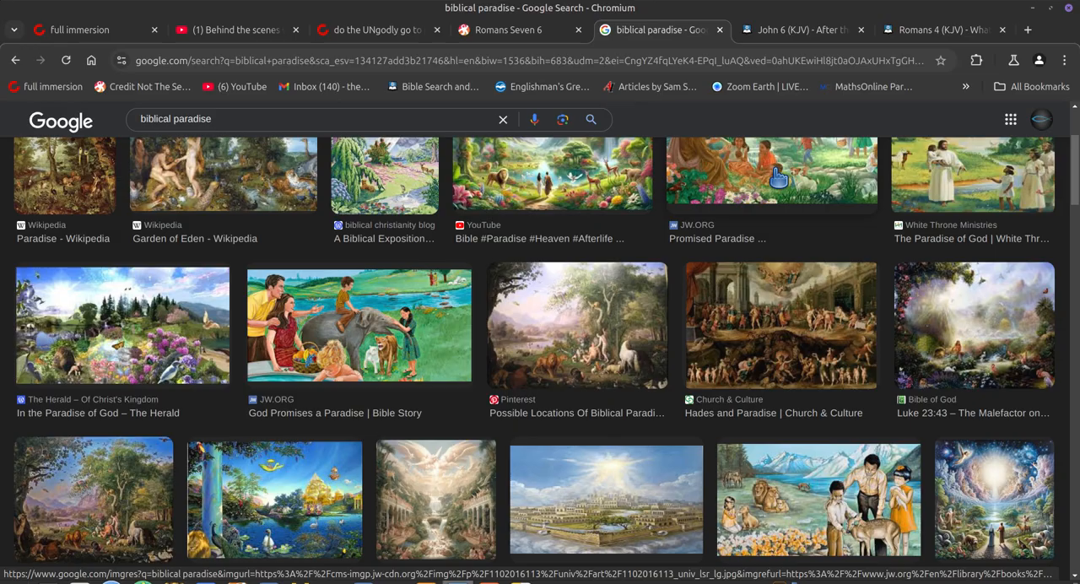
mouse_move(692, 129)
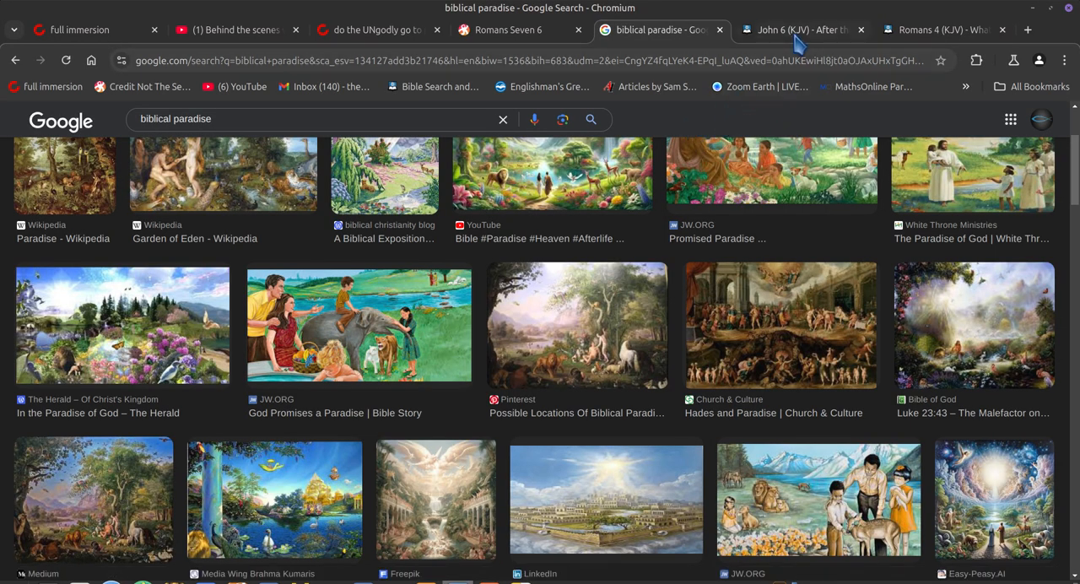
Read John 6:44 in the KJV passage, then move on to Romans 4:5.
click(801, 30)
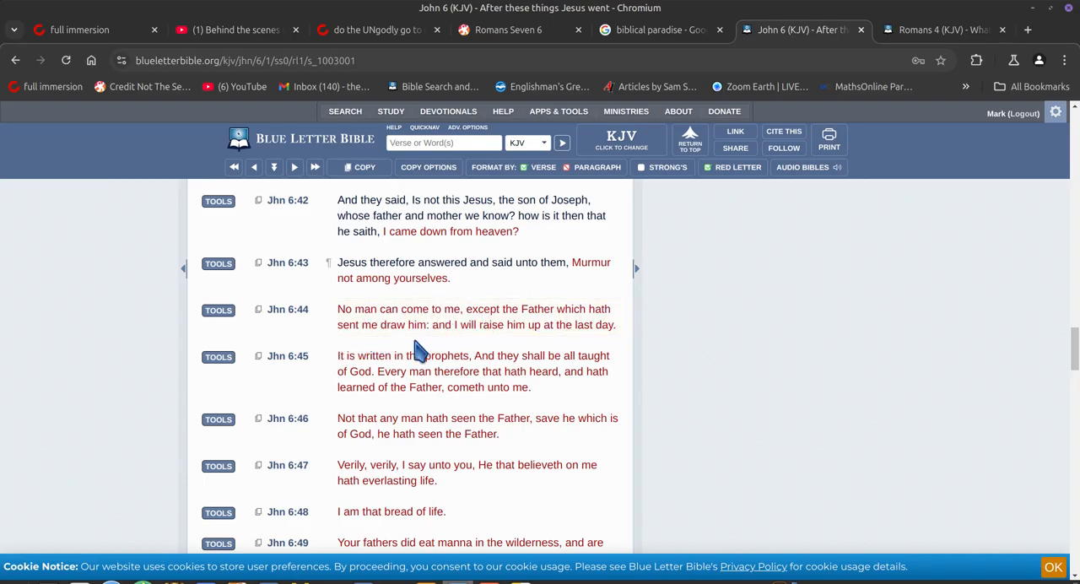
mouse_move(690, 306)
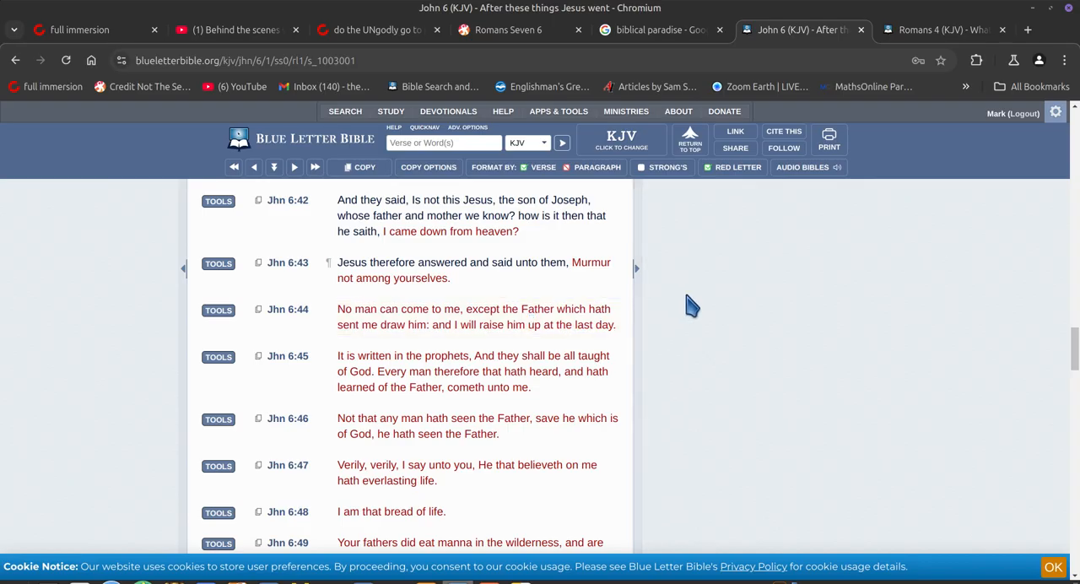
mouse_move(746, 316)
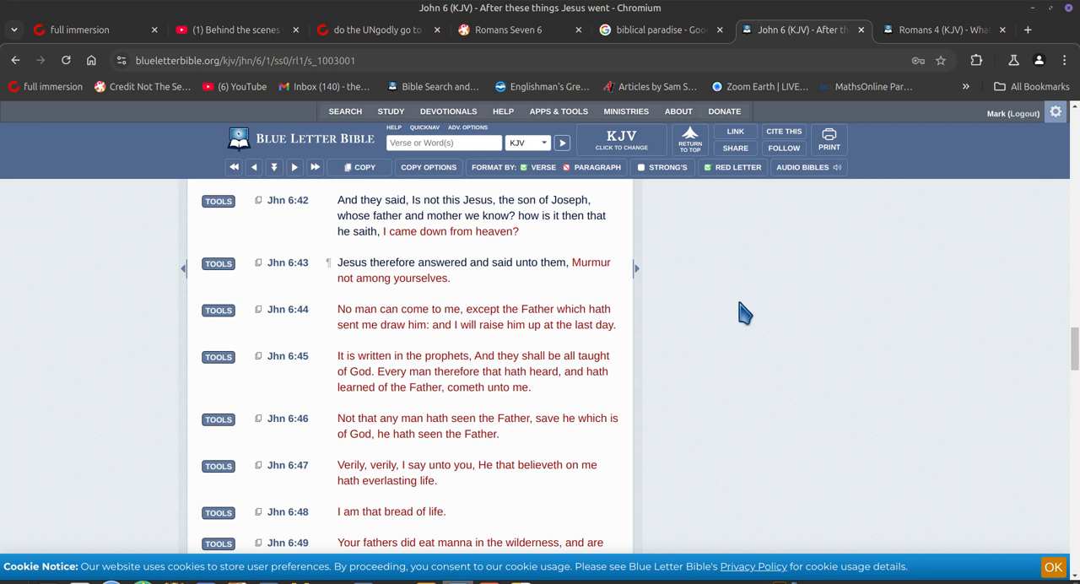
mouse_move(678, 334)
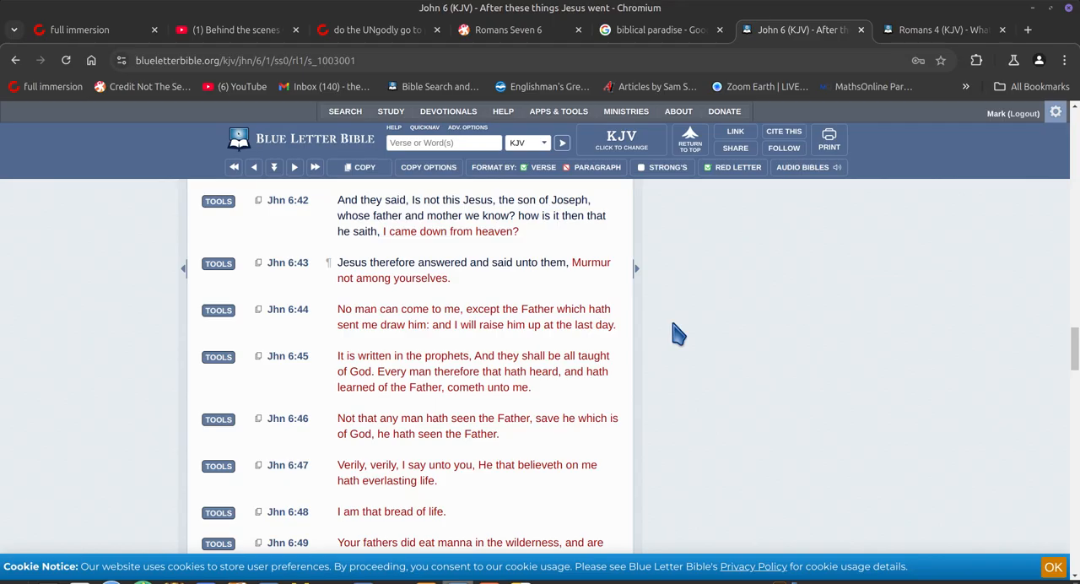
mouse_move(676, 345)
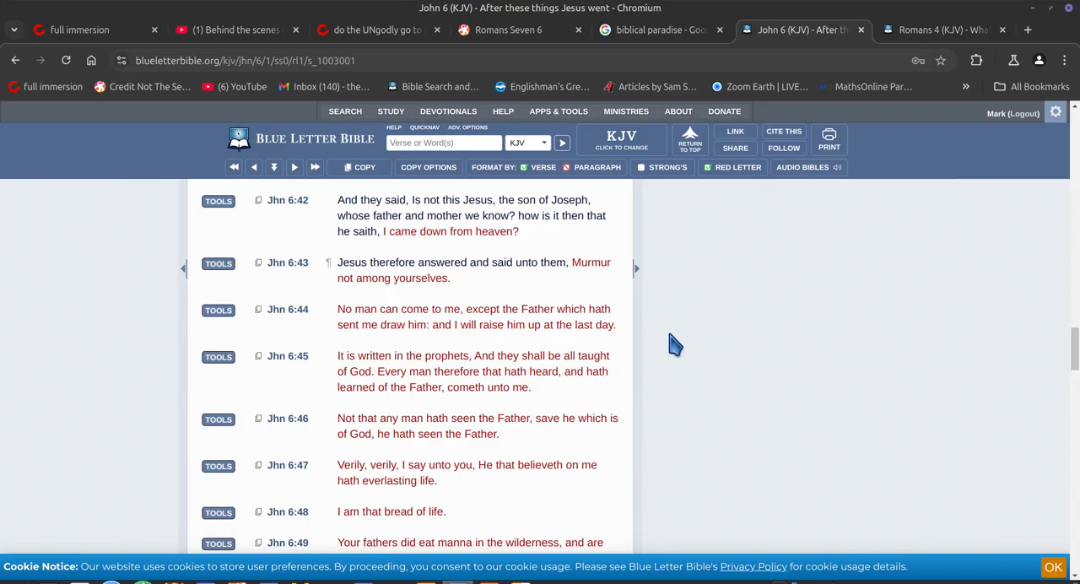
click(939, 31)
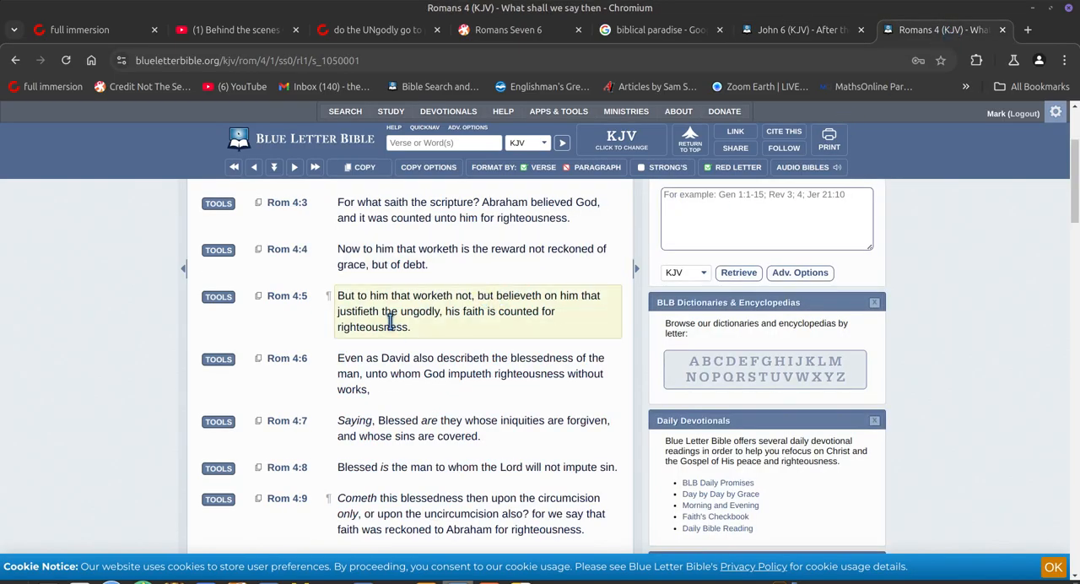
mouse_move(374, 345)
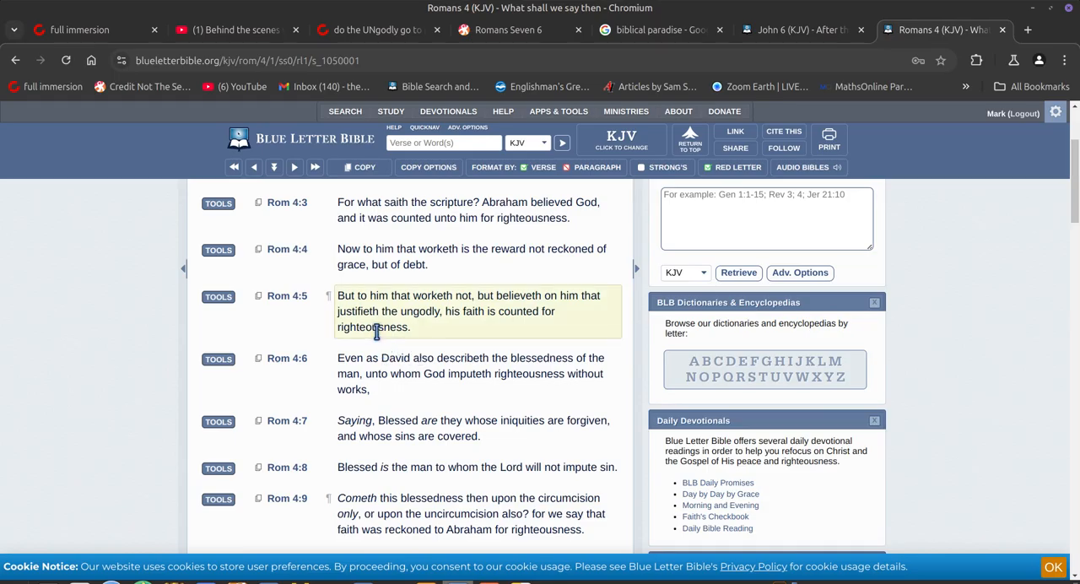
mouse_move(422, 334)
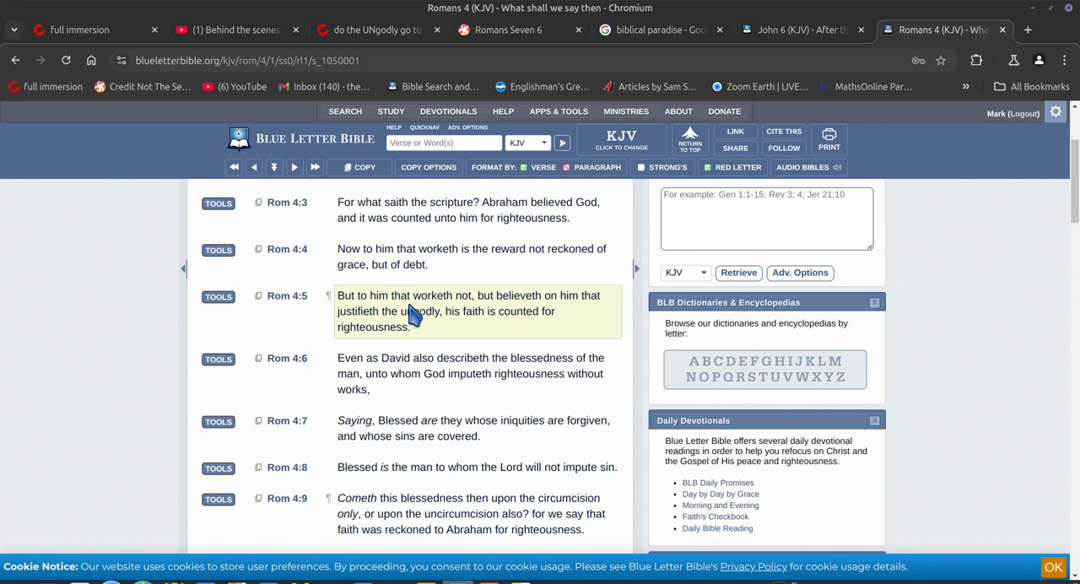
mouse_move(520, 310)
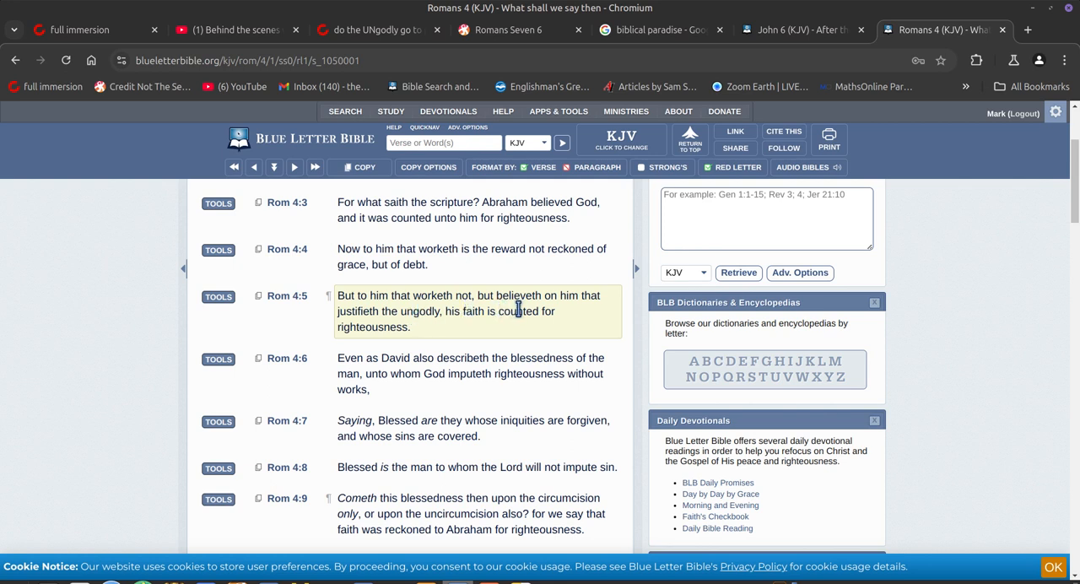
mouse_move(396, 311)
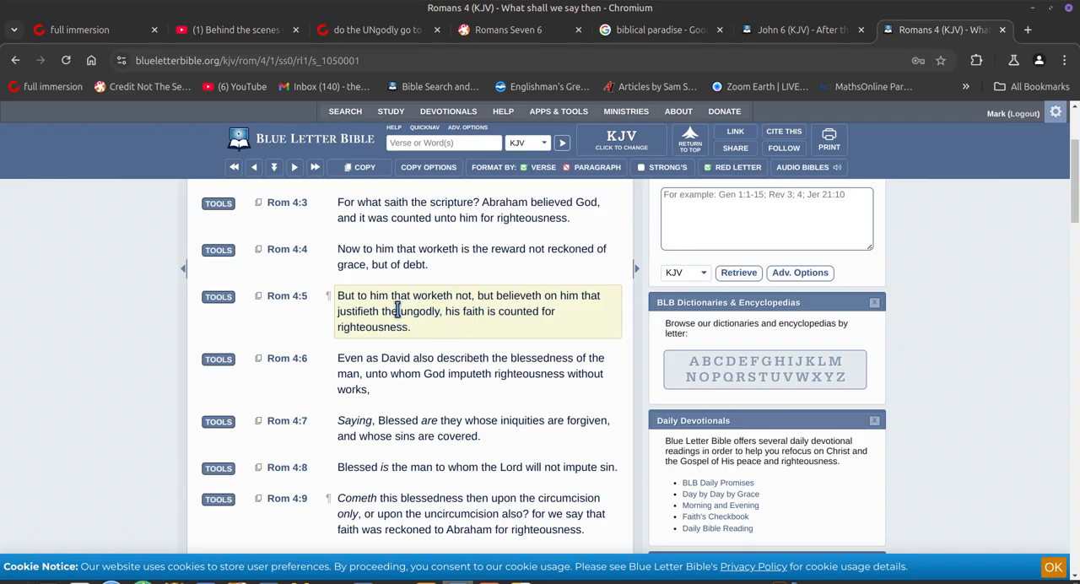
mouse_move(470, 319)
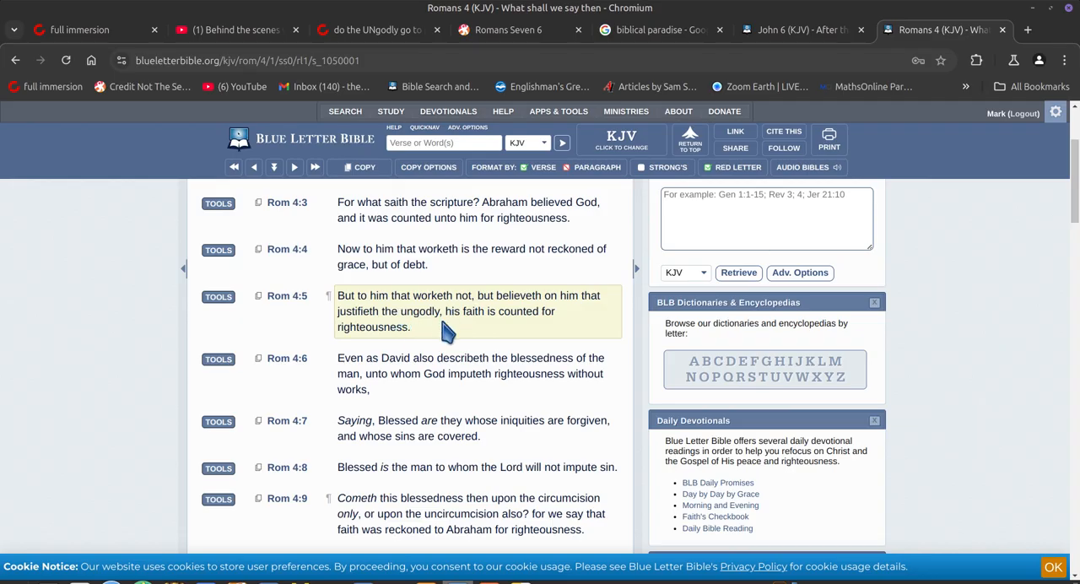
mouse_move(409, 327)
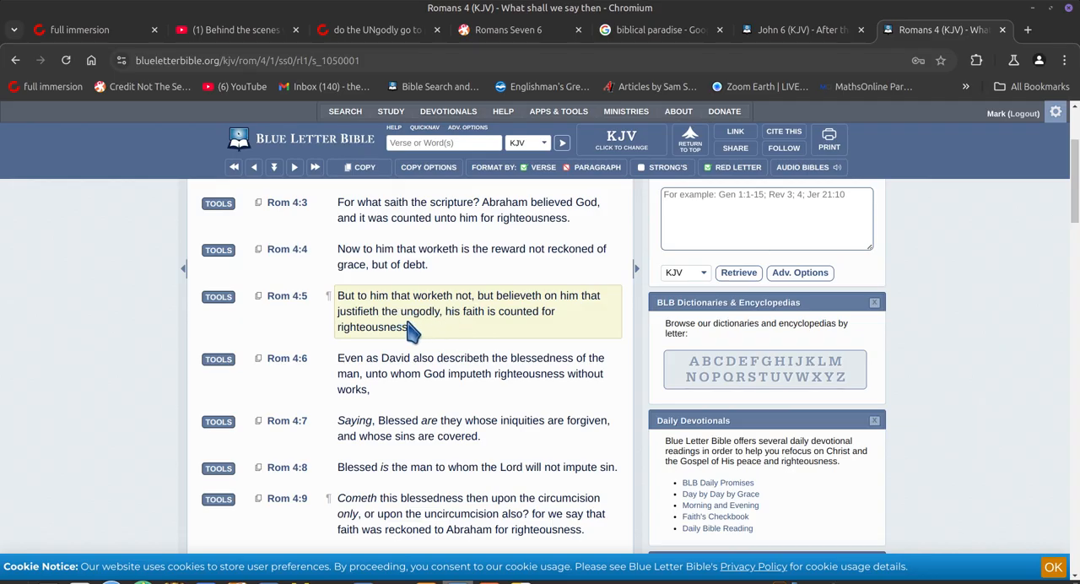
mouse_move(432, 331)
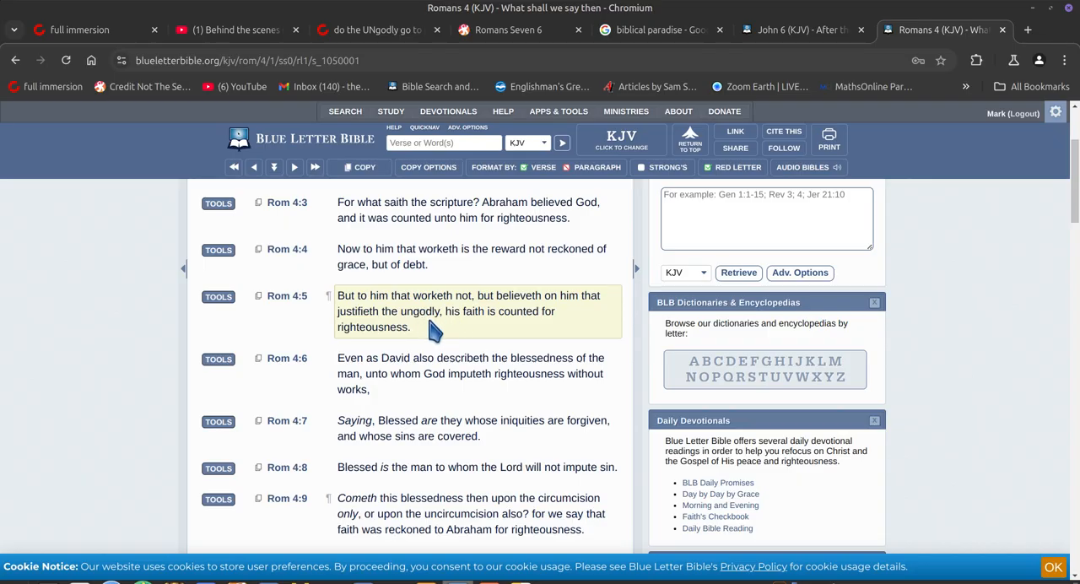
mouse_move(415, 320)
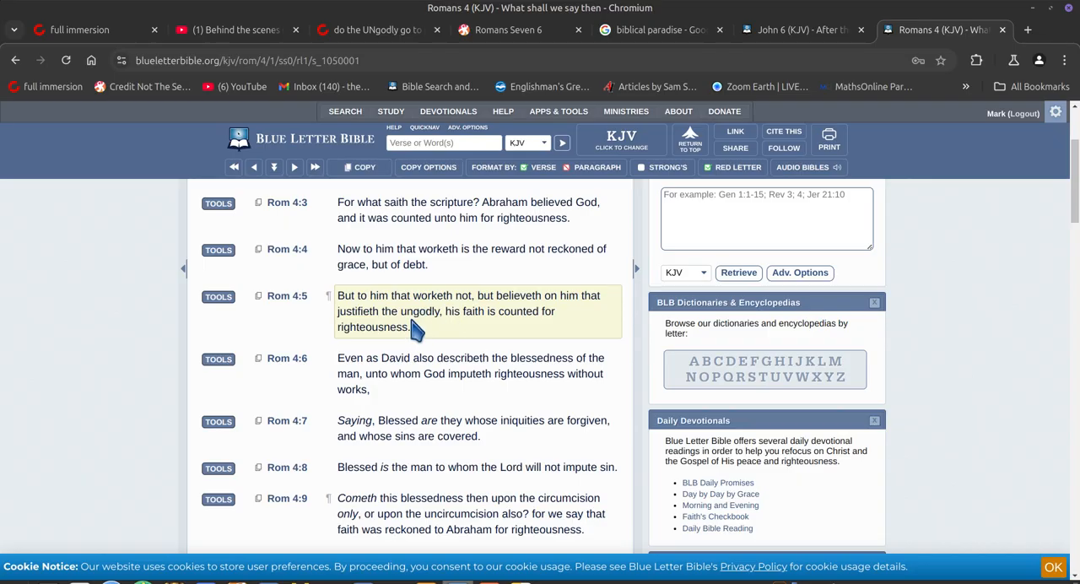
mouse_move(409, 317)
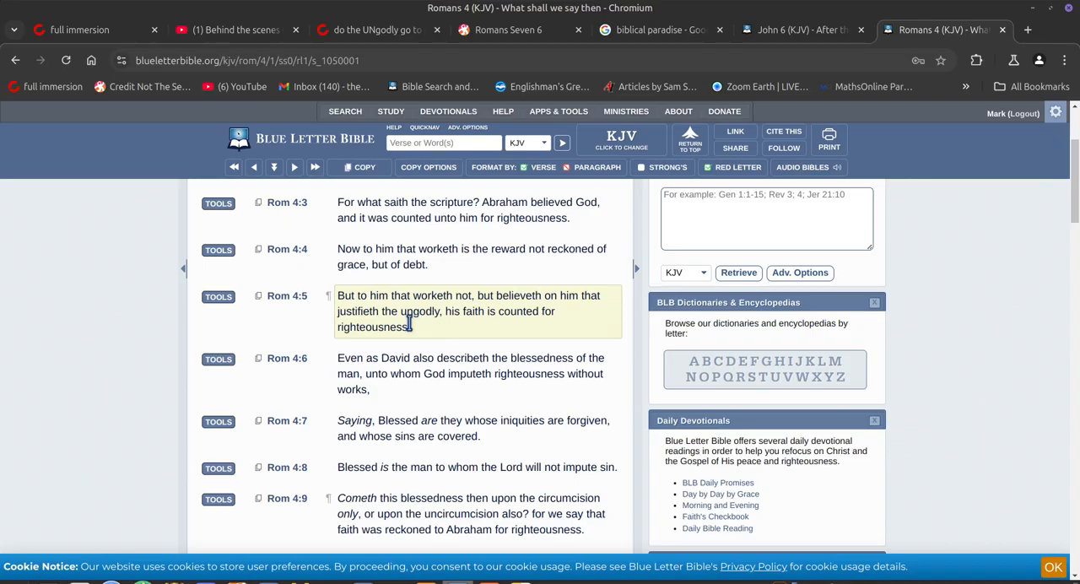
mouse_move(430, 334)
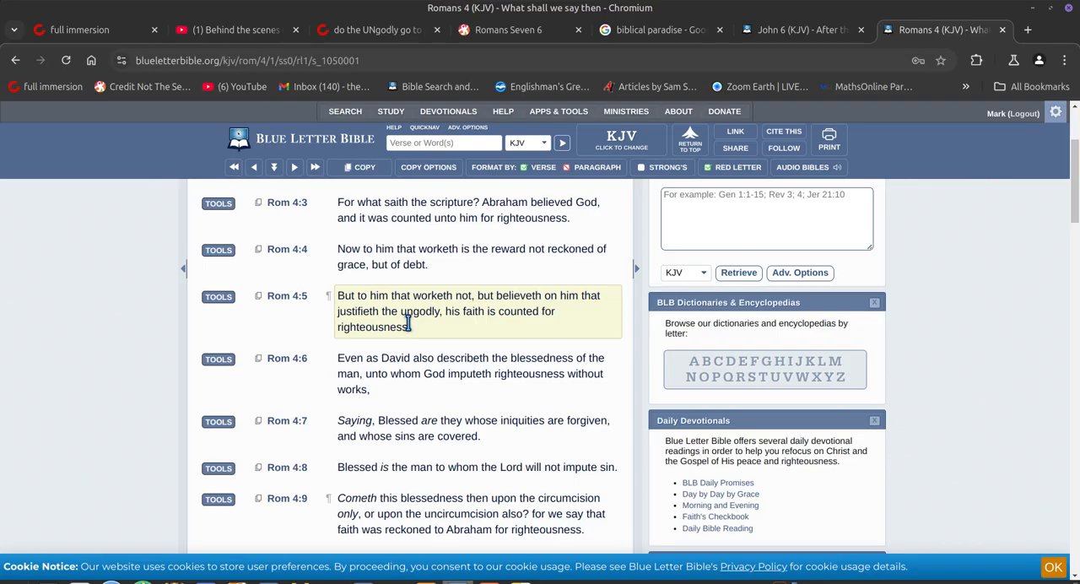
mouse_move(432, 333)
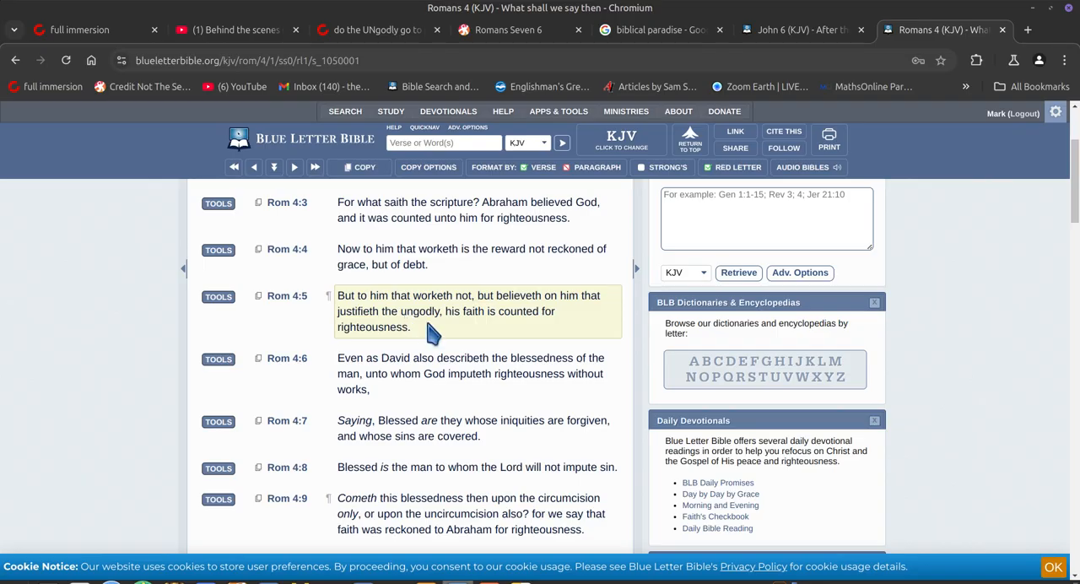
mouse_move(476, 338)
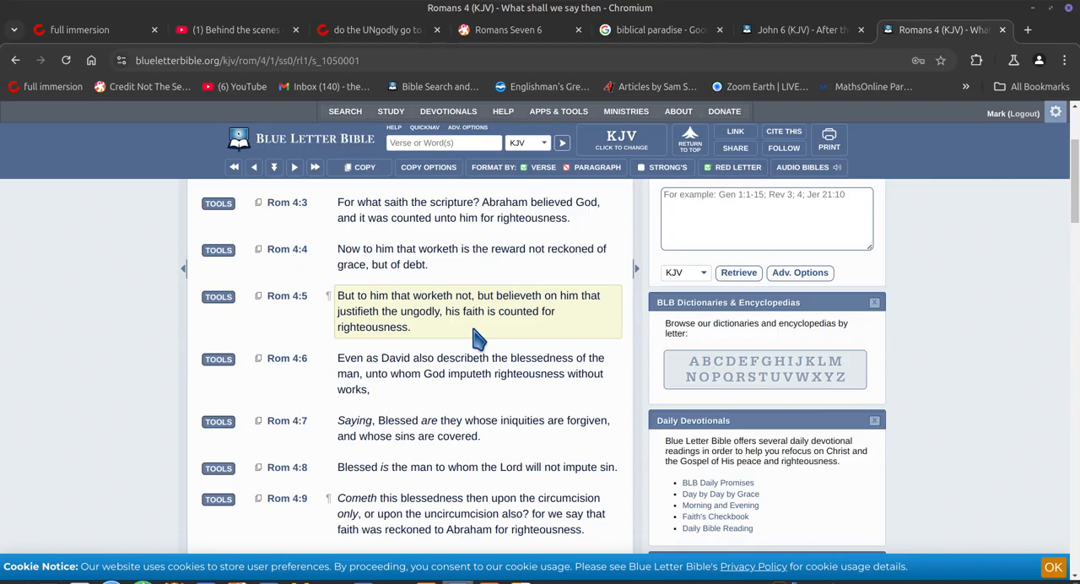
mouse_move(513, 339)
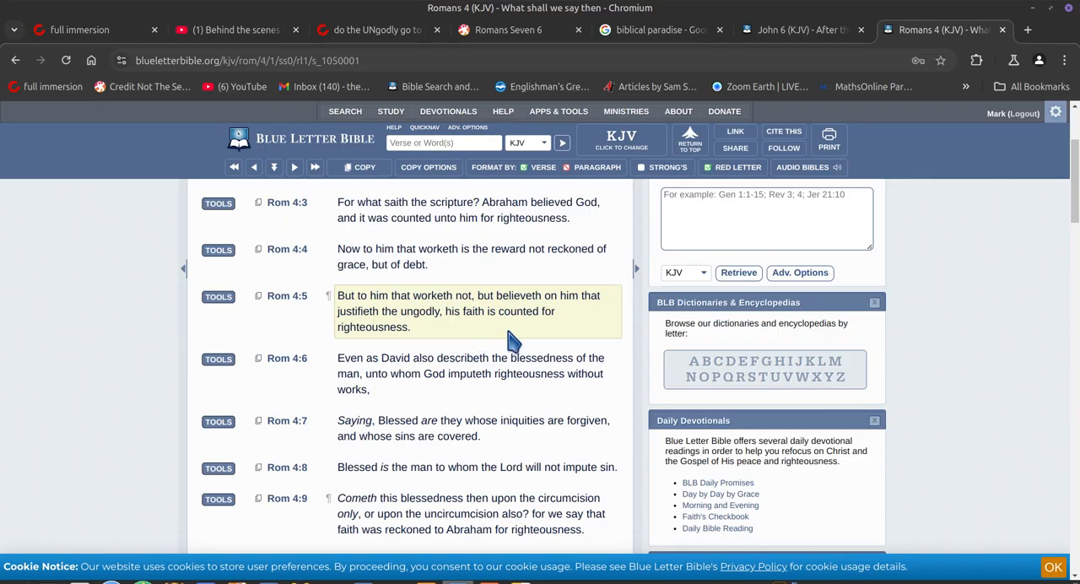
mouse_move(439, 338)
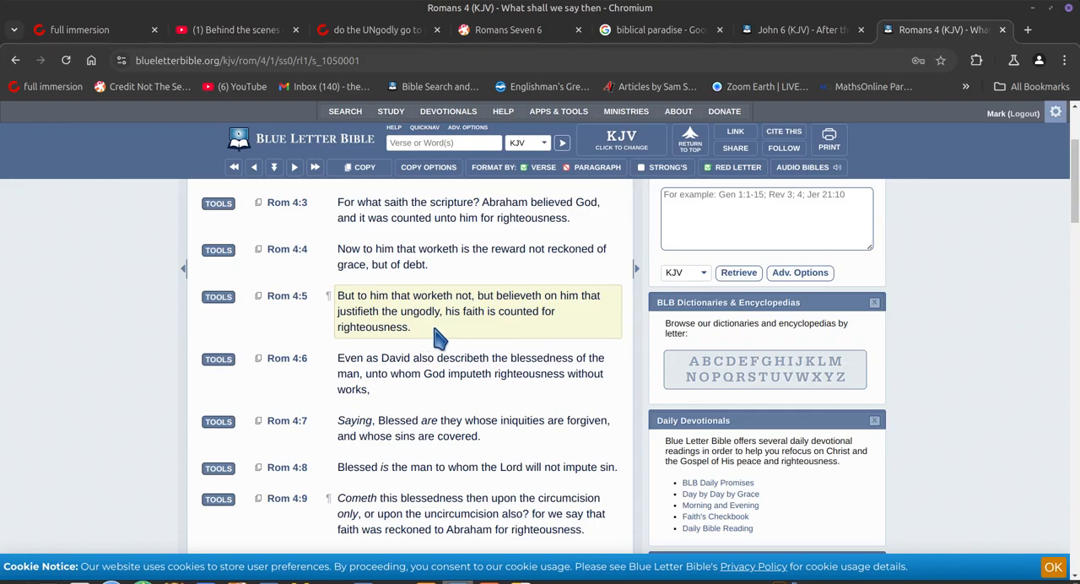
mouse_move(422, 335)
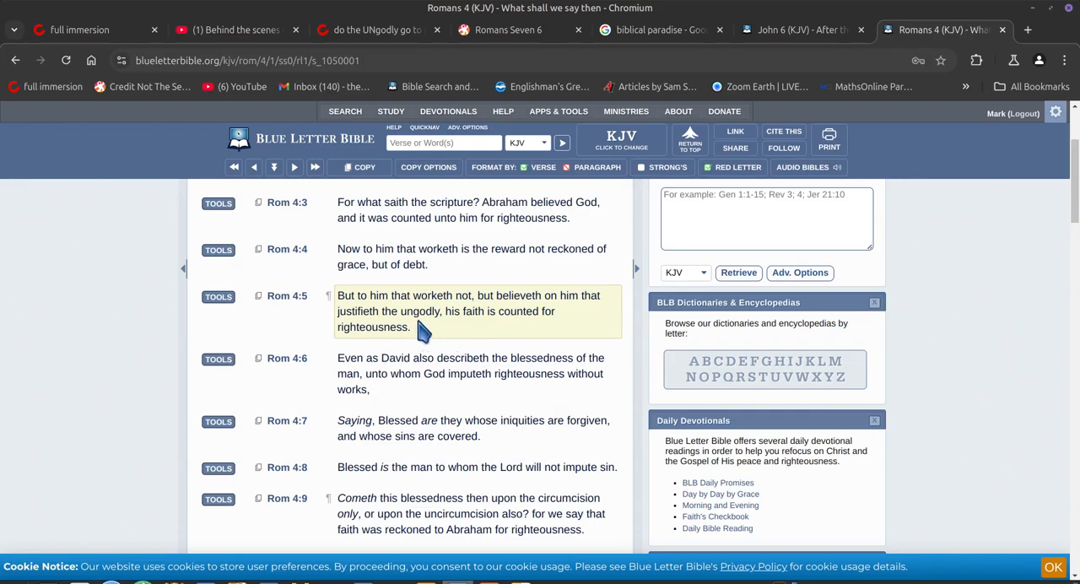
mouse_move(476, 334)
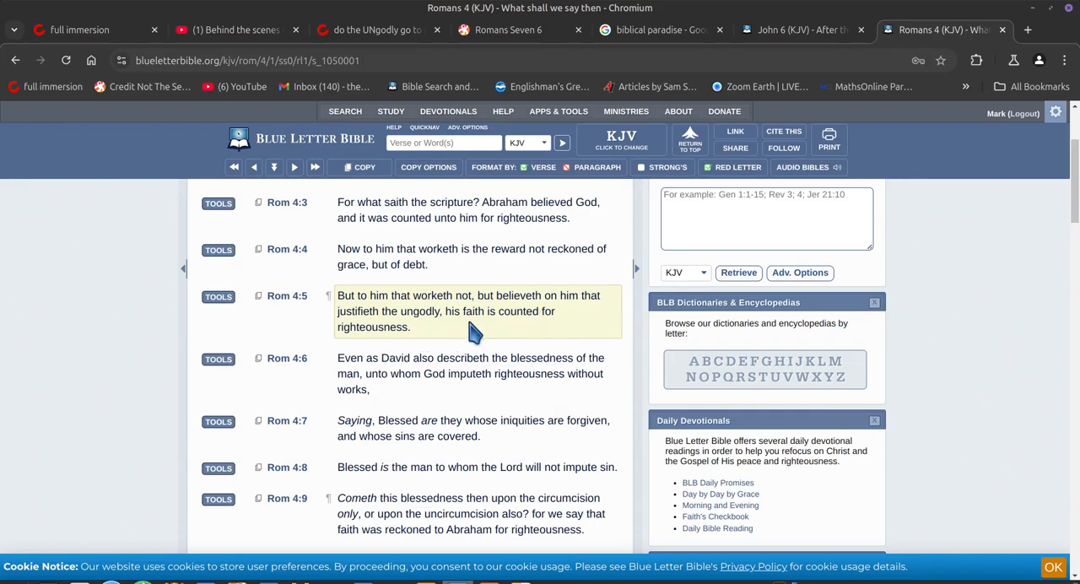
mouse_move(484, 333)
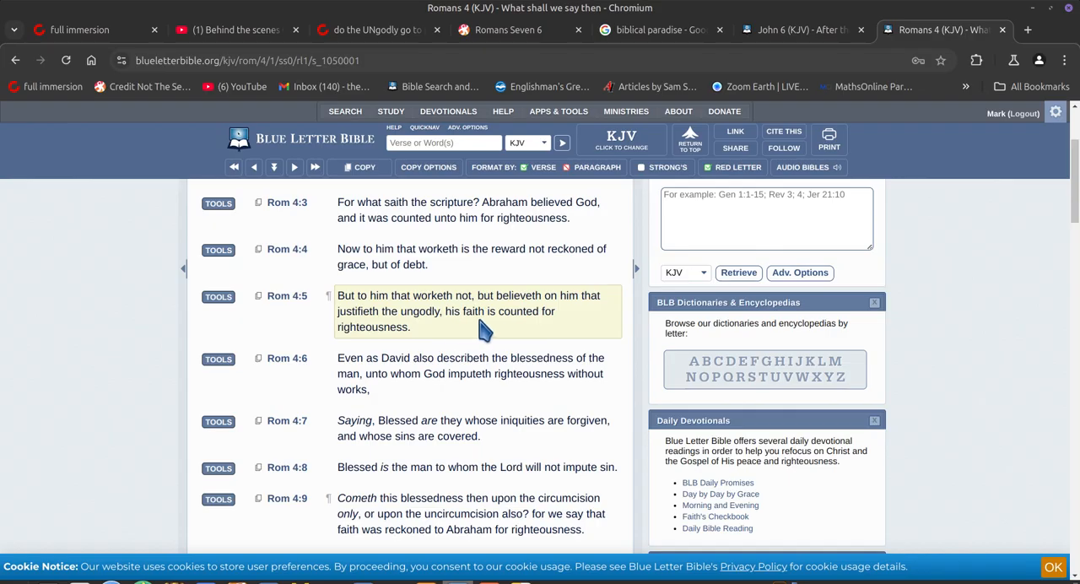
mouse_move(463, 333)
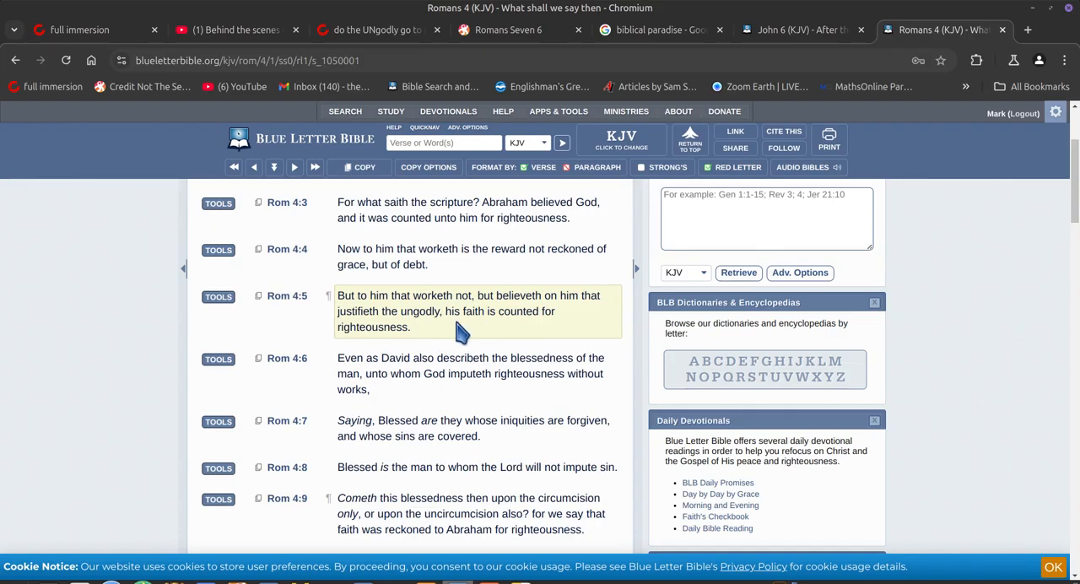
mouse_move(490, 334)
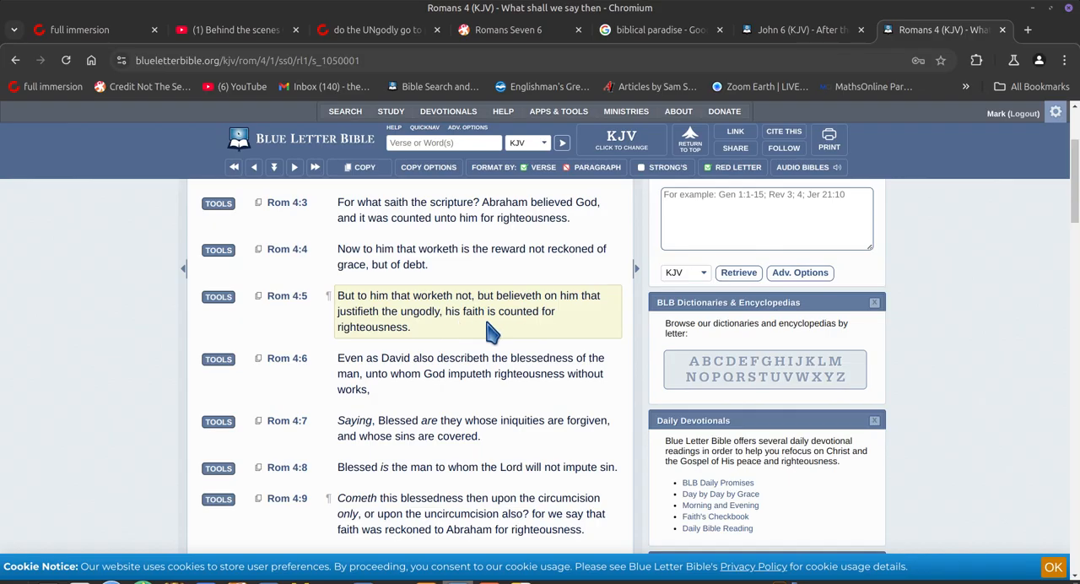
mouse_move(486, 311)
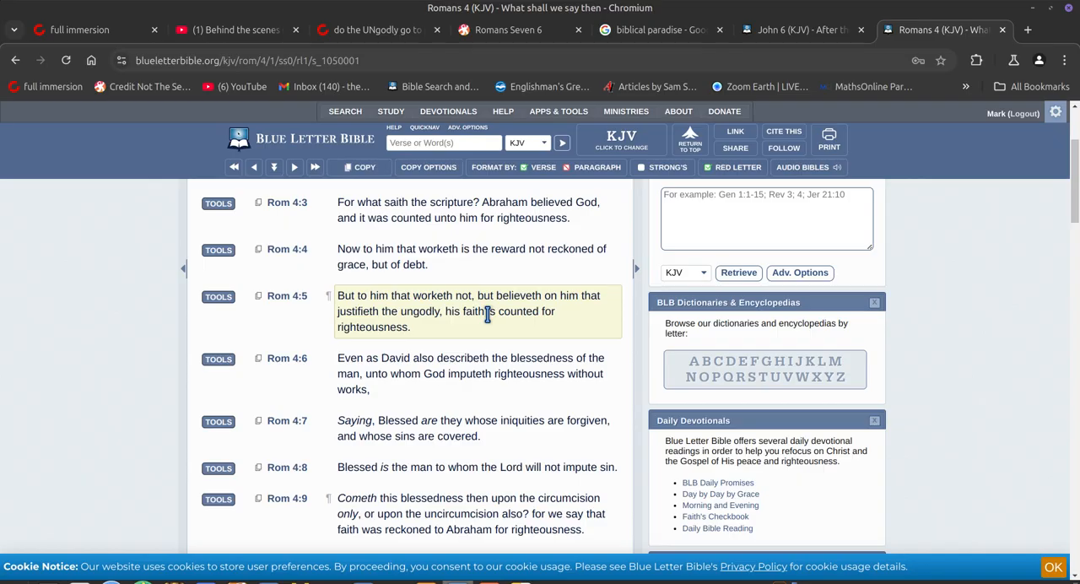
mouse_move(491, 310)
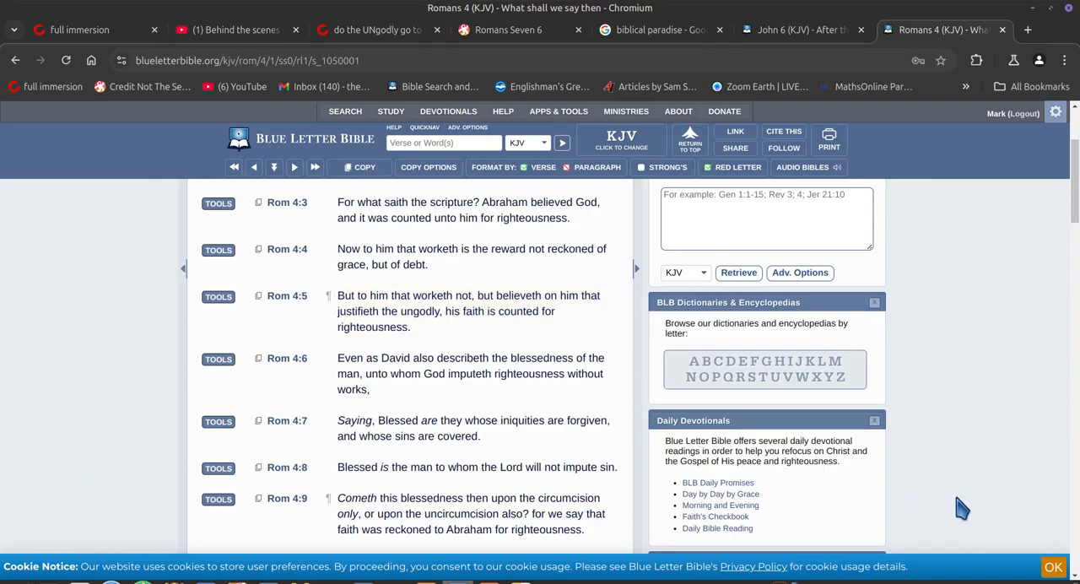
mouse_move(957, 510)
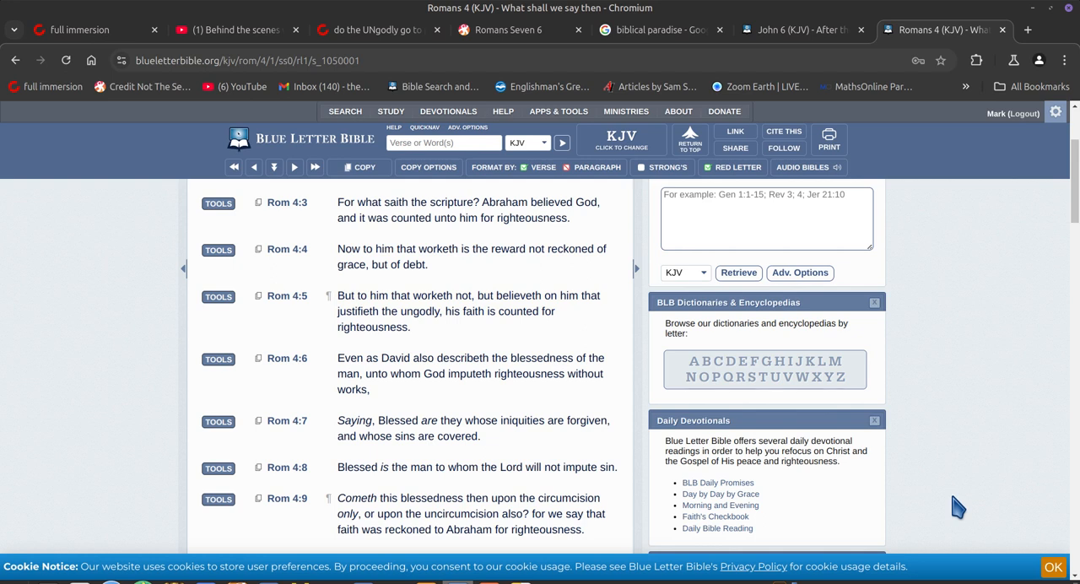
mouse_move(939, 527)
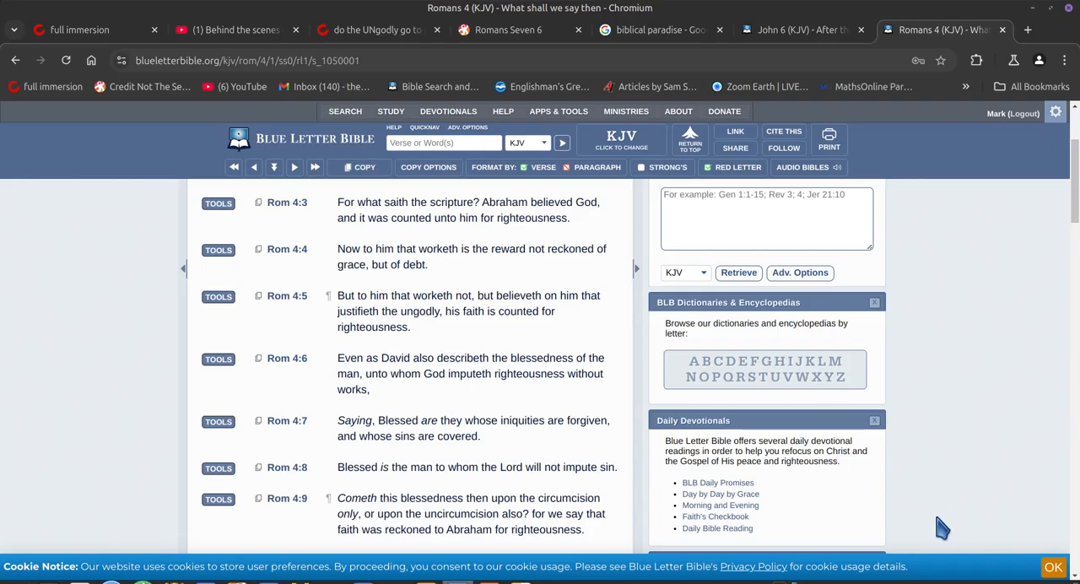